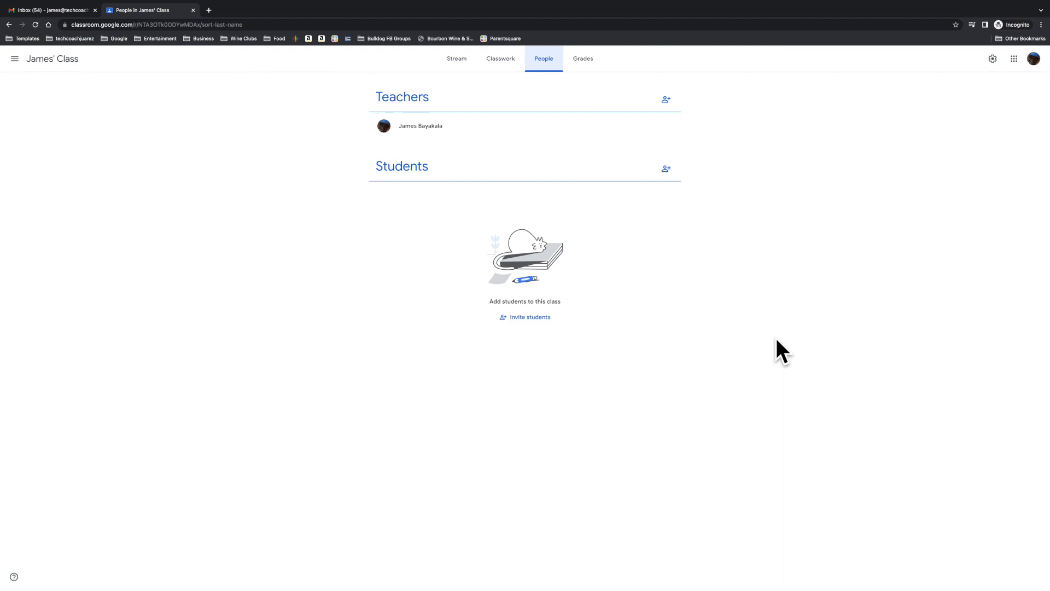
mouse_move(698, 226)
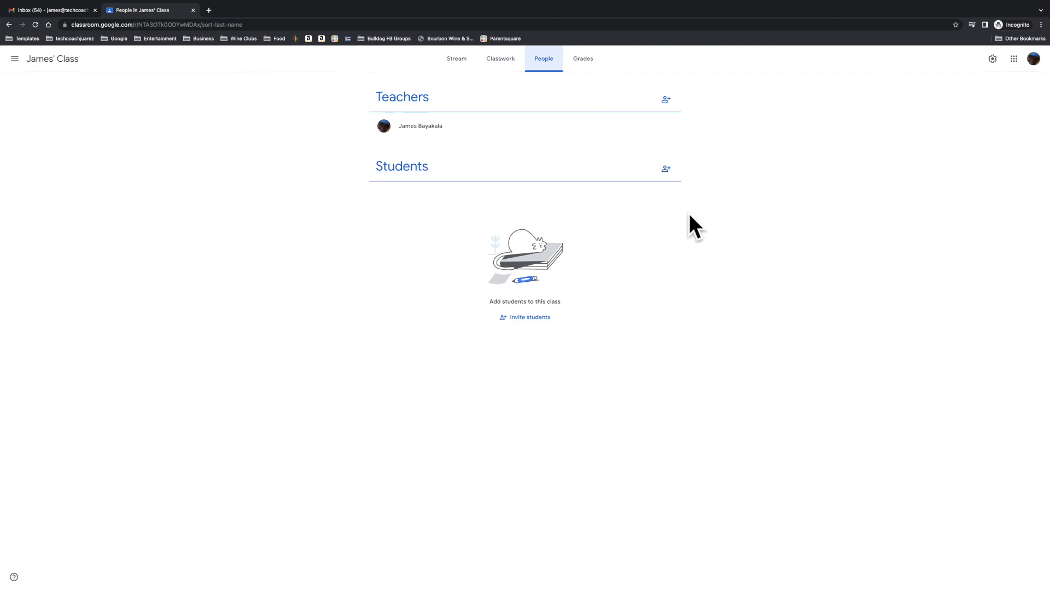
click(666, 168)
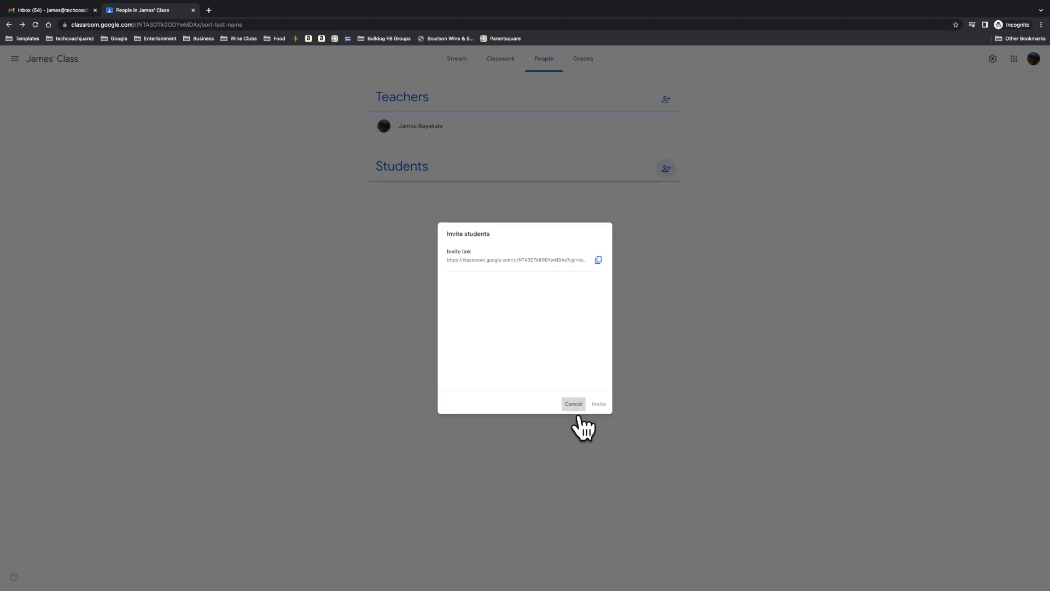
click(573, 403)
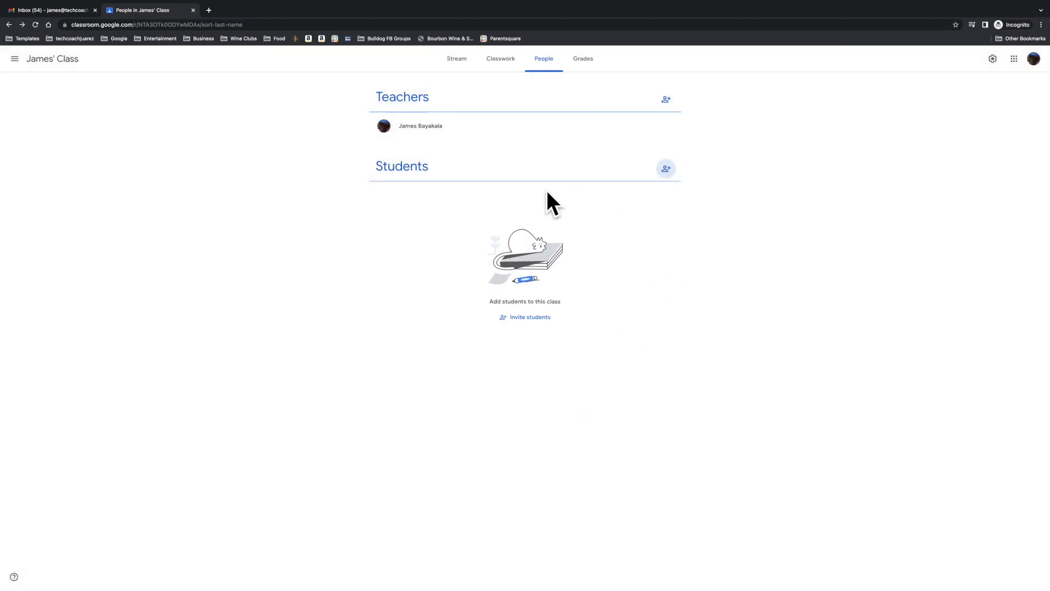
click(665, 168)
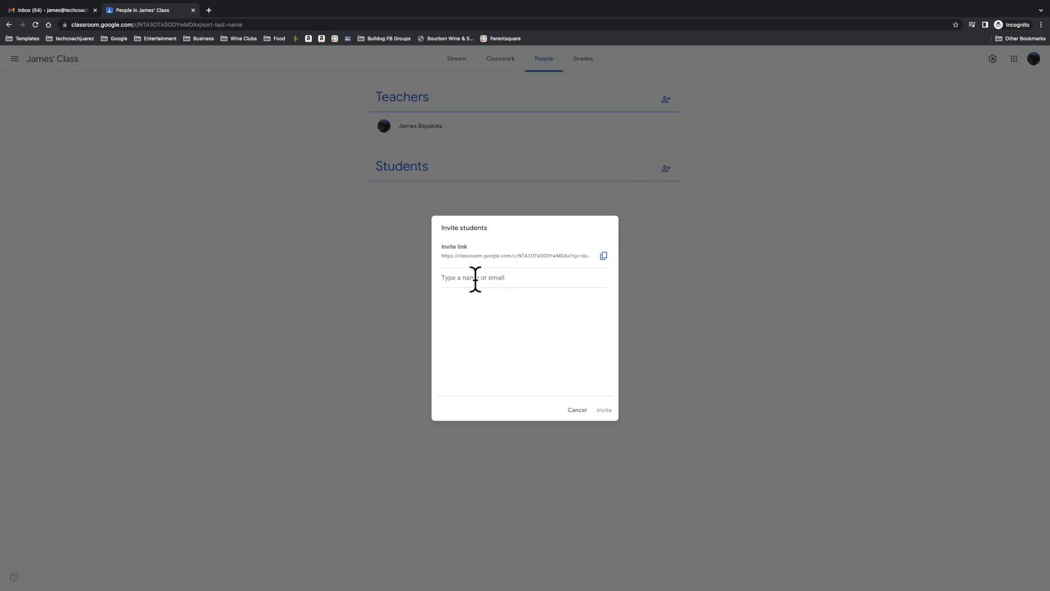
text(mario)
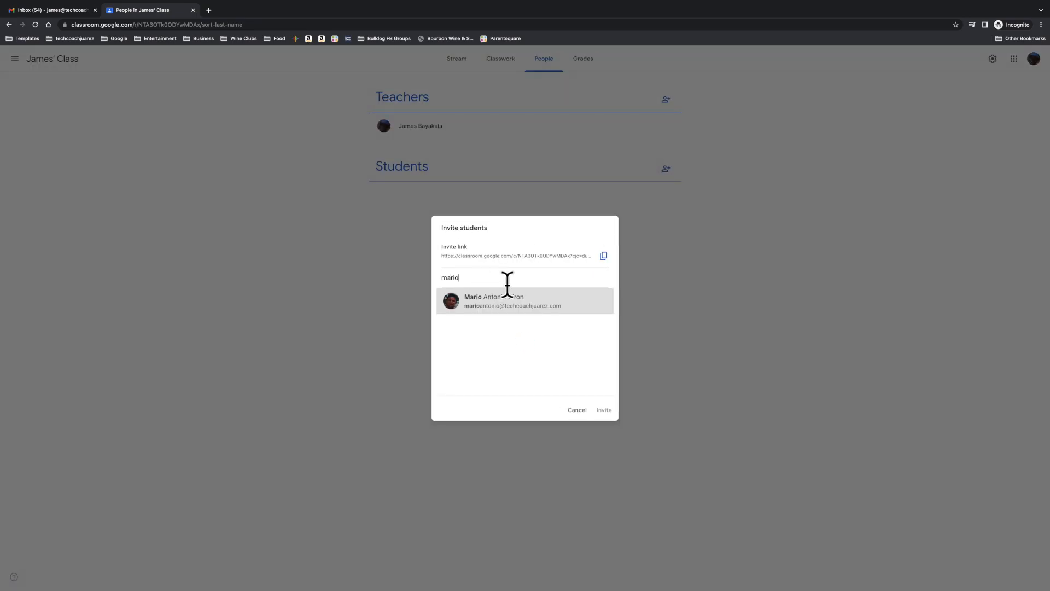
click(525, 300)
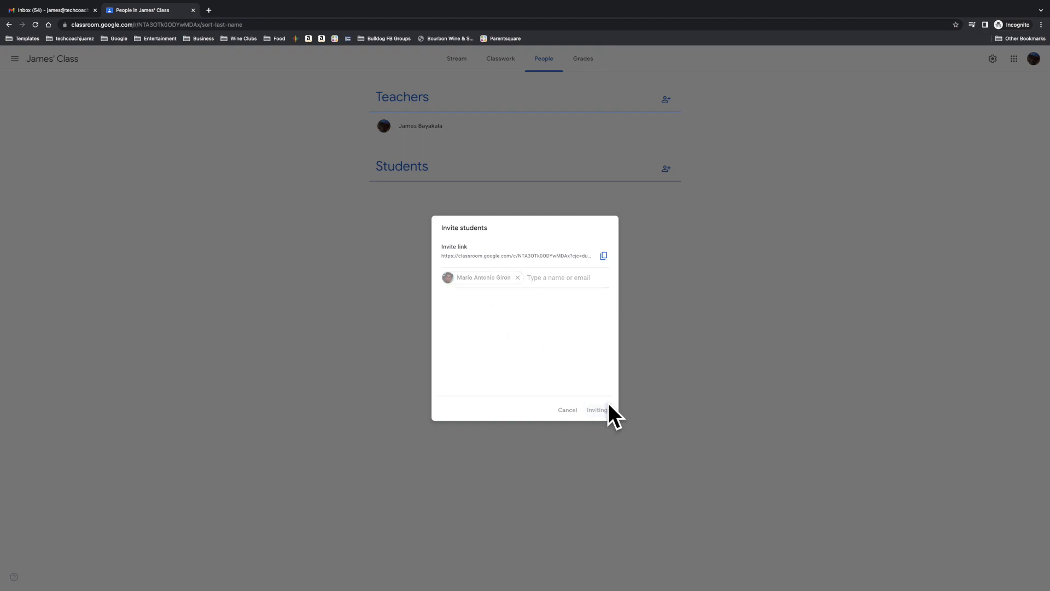
click(596, 409)
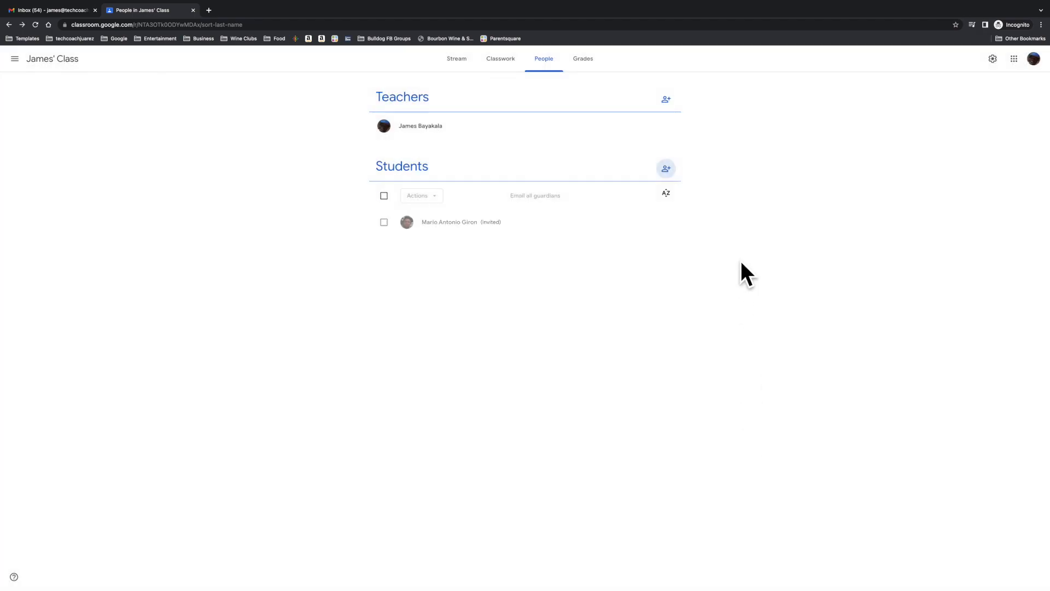
mouse_move(694, 283)
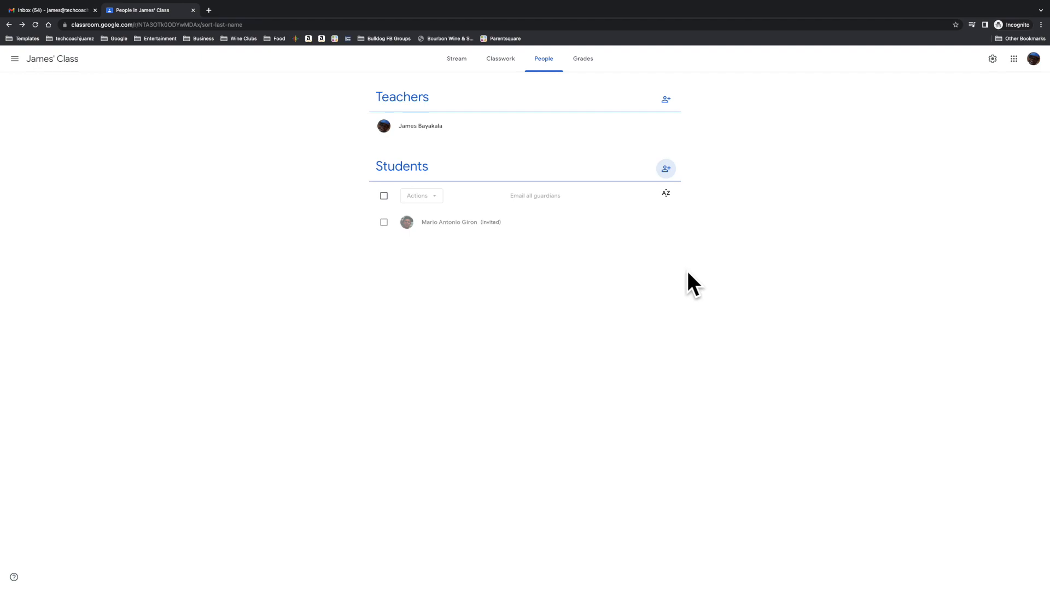
mouse_move(665, 168)
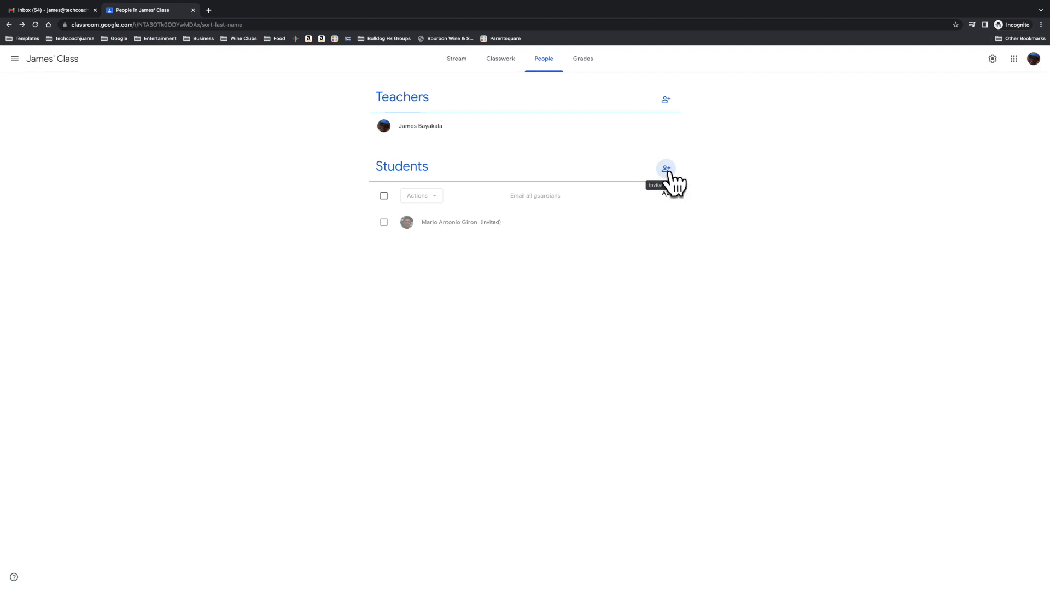
- Bring up the Invite students dialog showing the class invite link, then close it
click(666, 167)
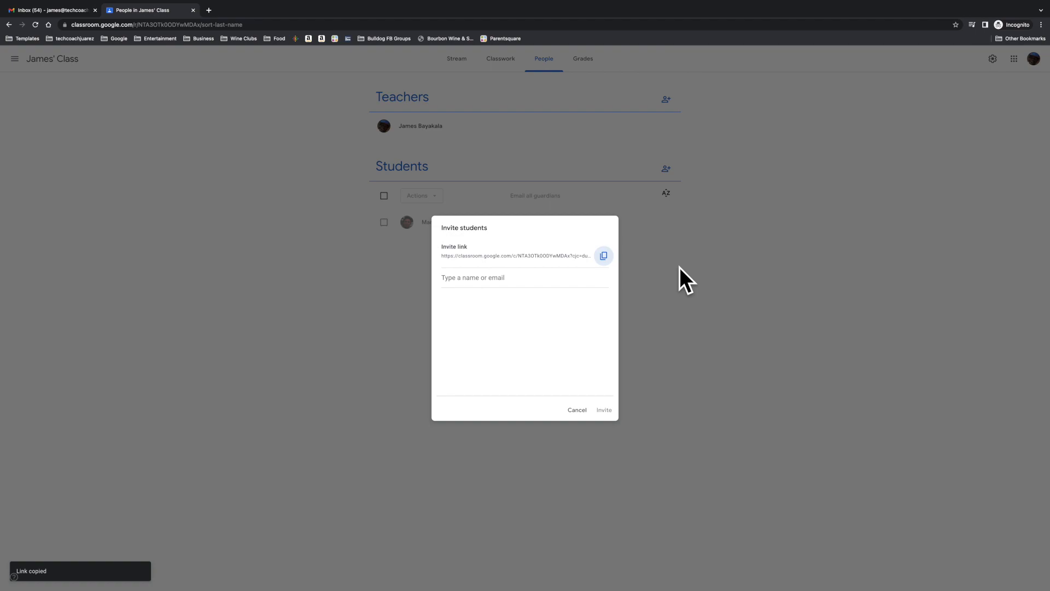
mouse_move(668, 337)
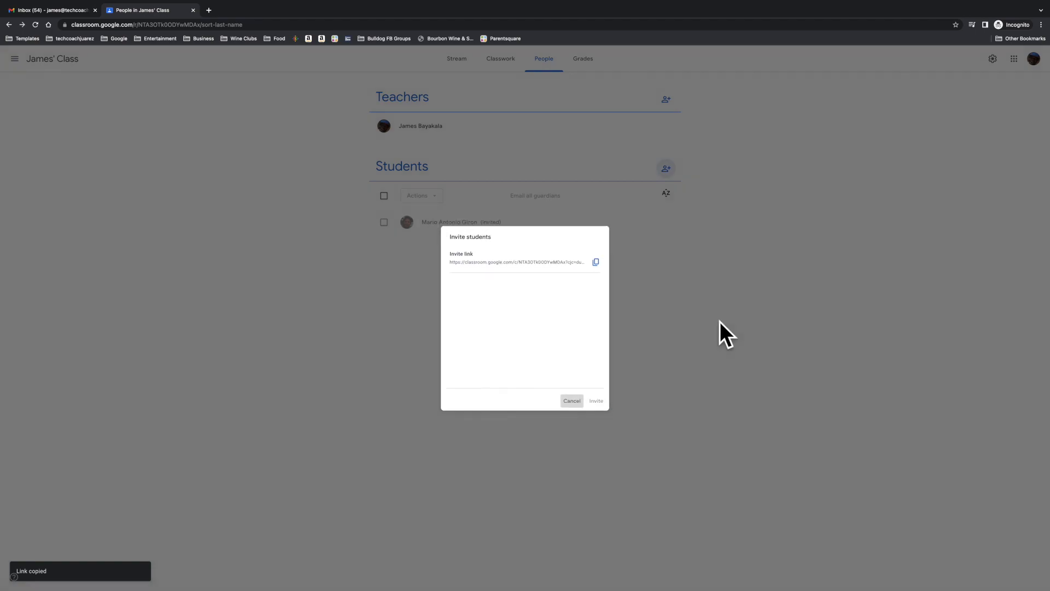
click(571, 400)
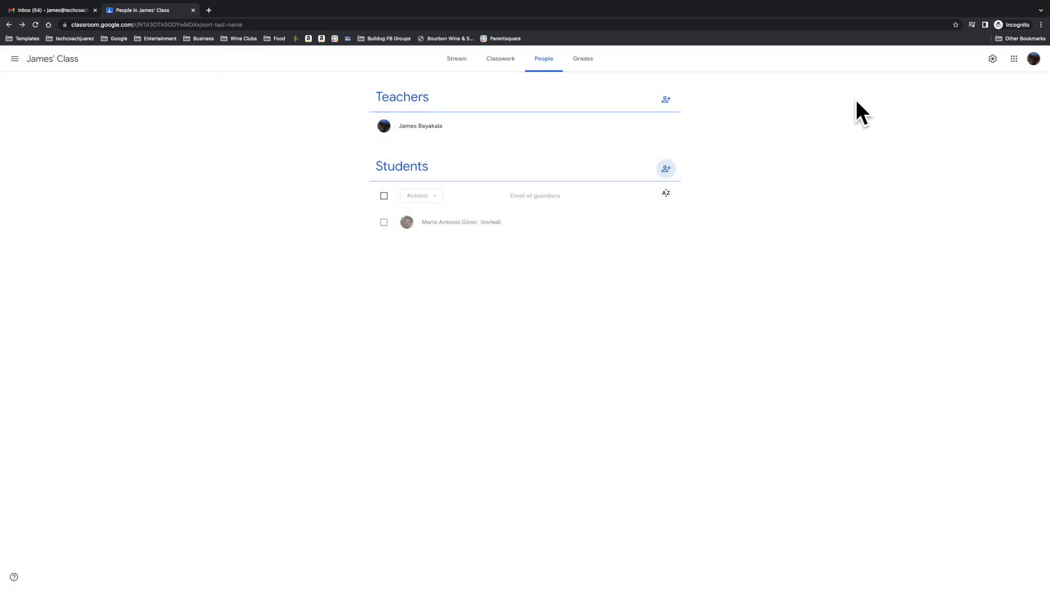
mouse_move(993, 58)
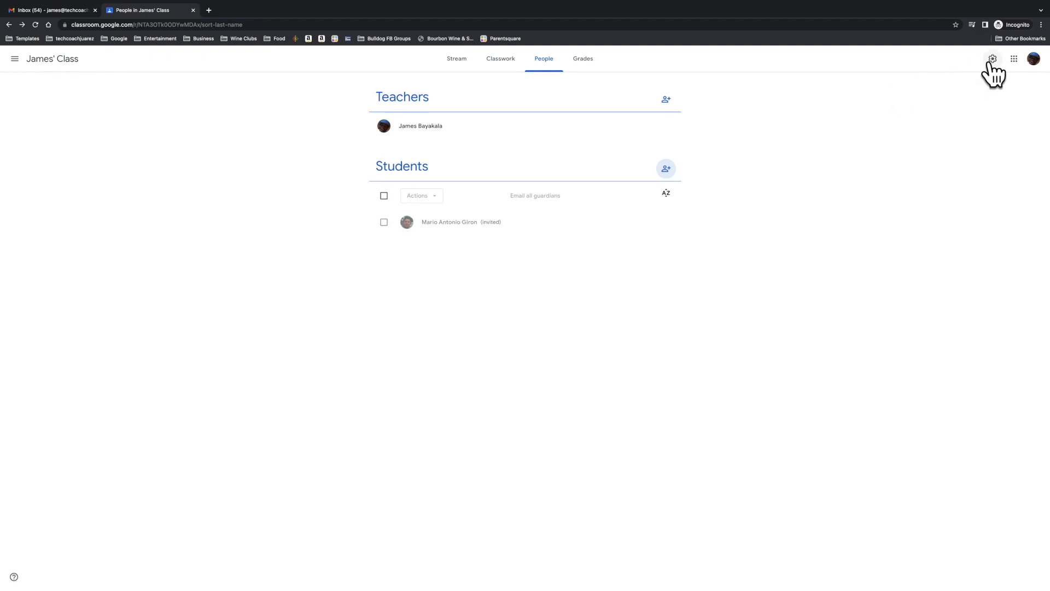
click(993, 59)
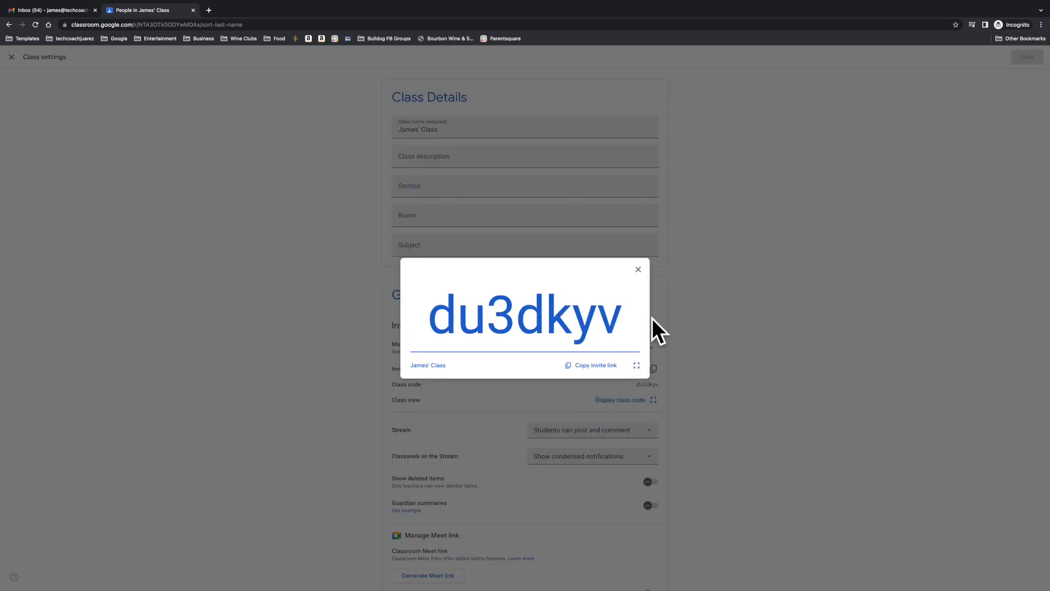
mouse_move(710, 345)
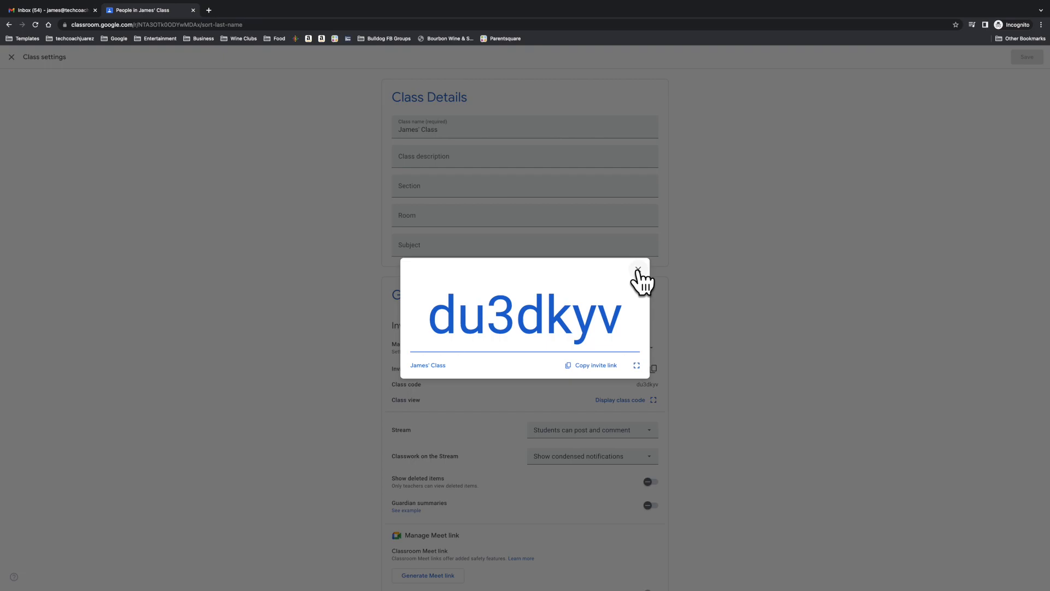
click(640, 274)
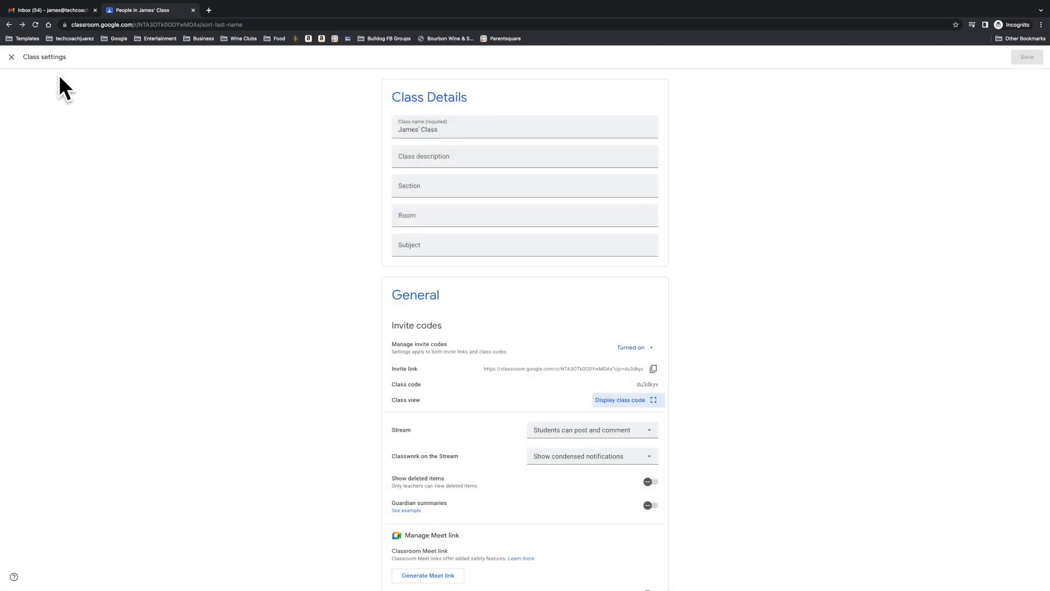
click(11, 57)
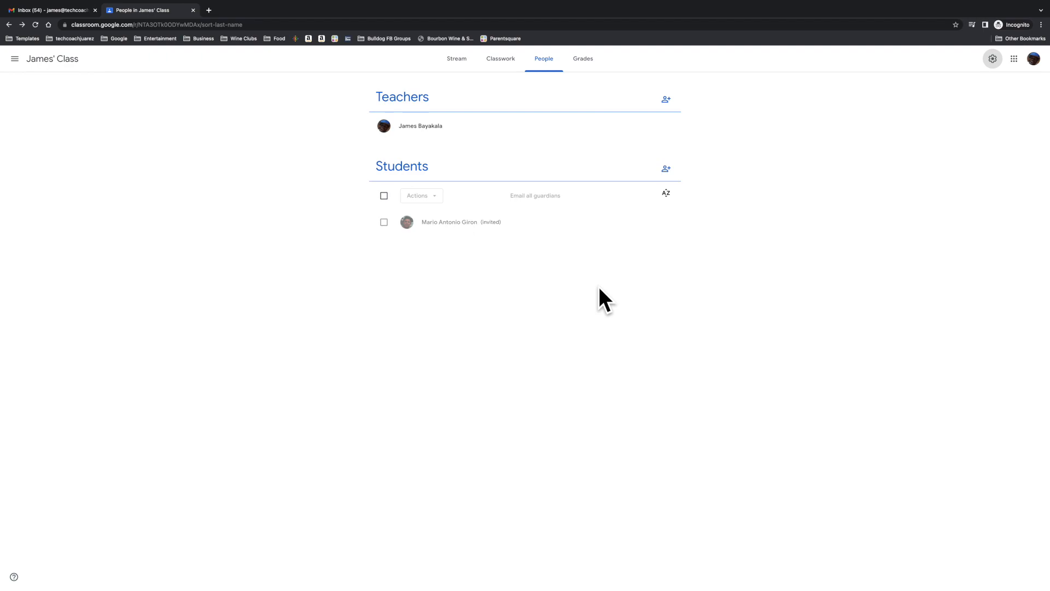
- Reopen the Invite students dialog with its invite link and empty name field
click(666, 168)
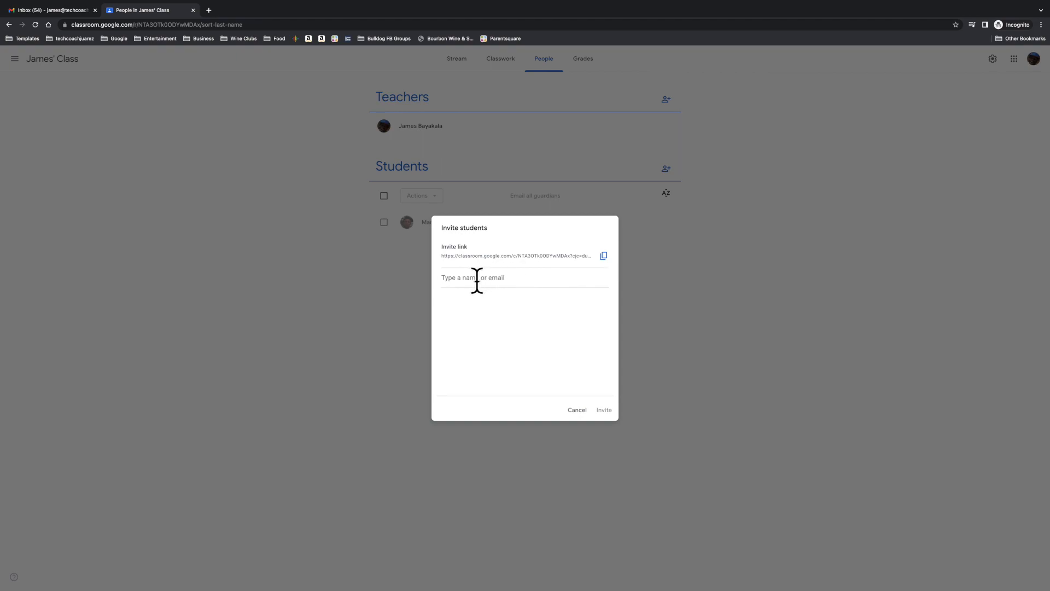
mouse_move(573, 395)
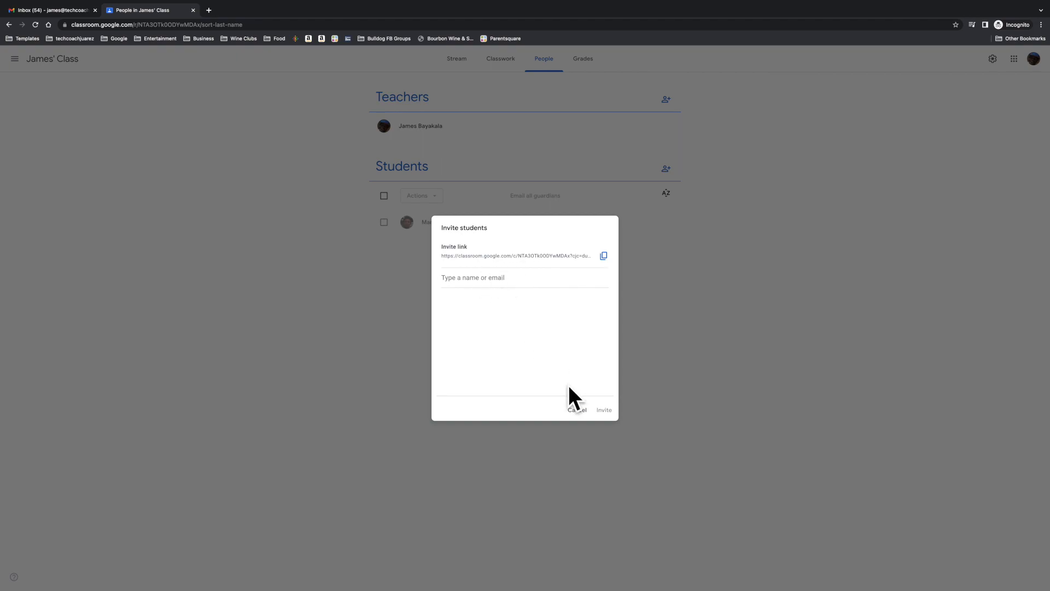